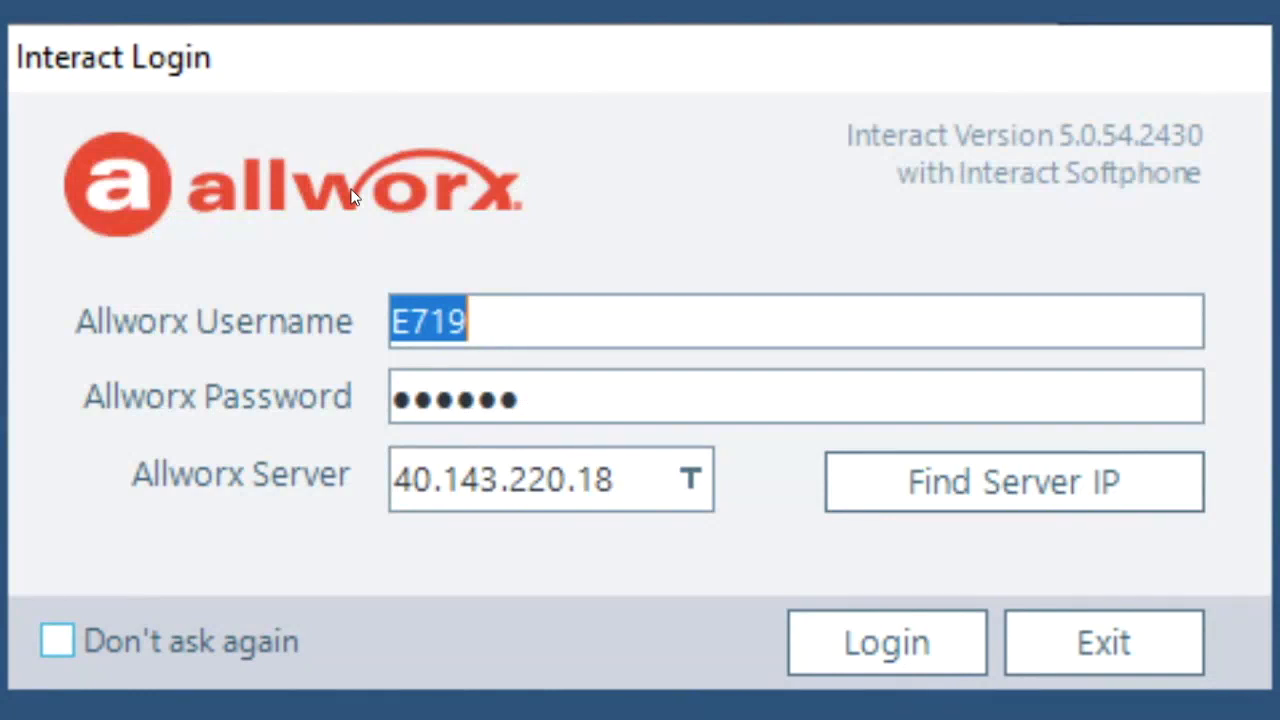
mouse_move(600, 512)
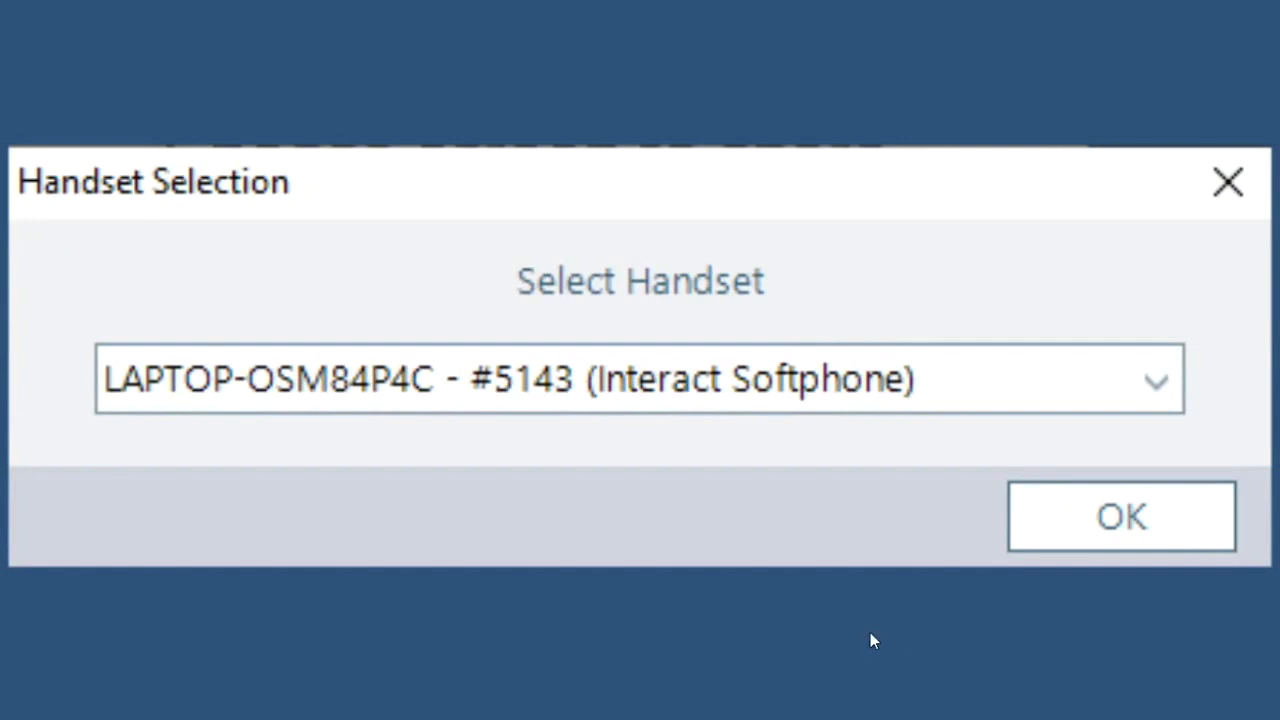
mouse_move(560, 398)
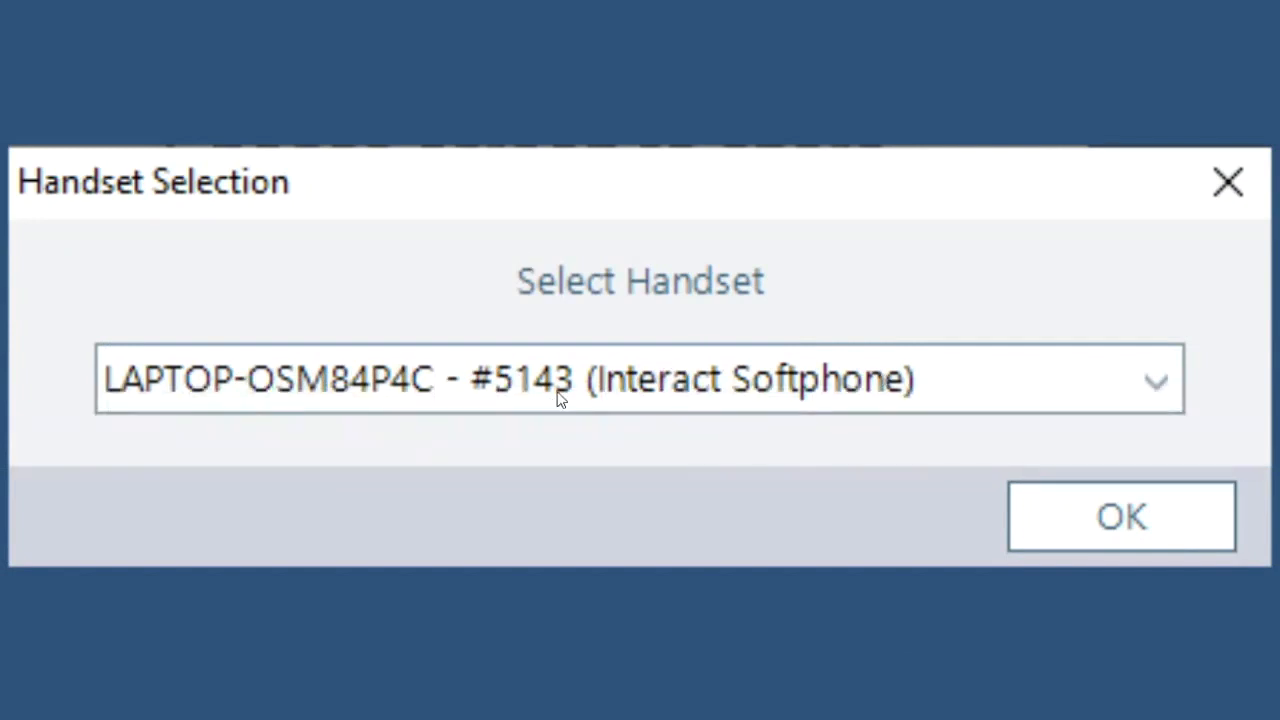
mouse_move(976, 400)
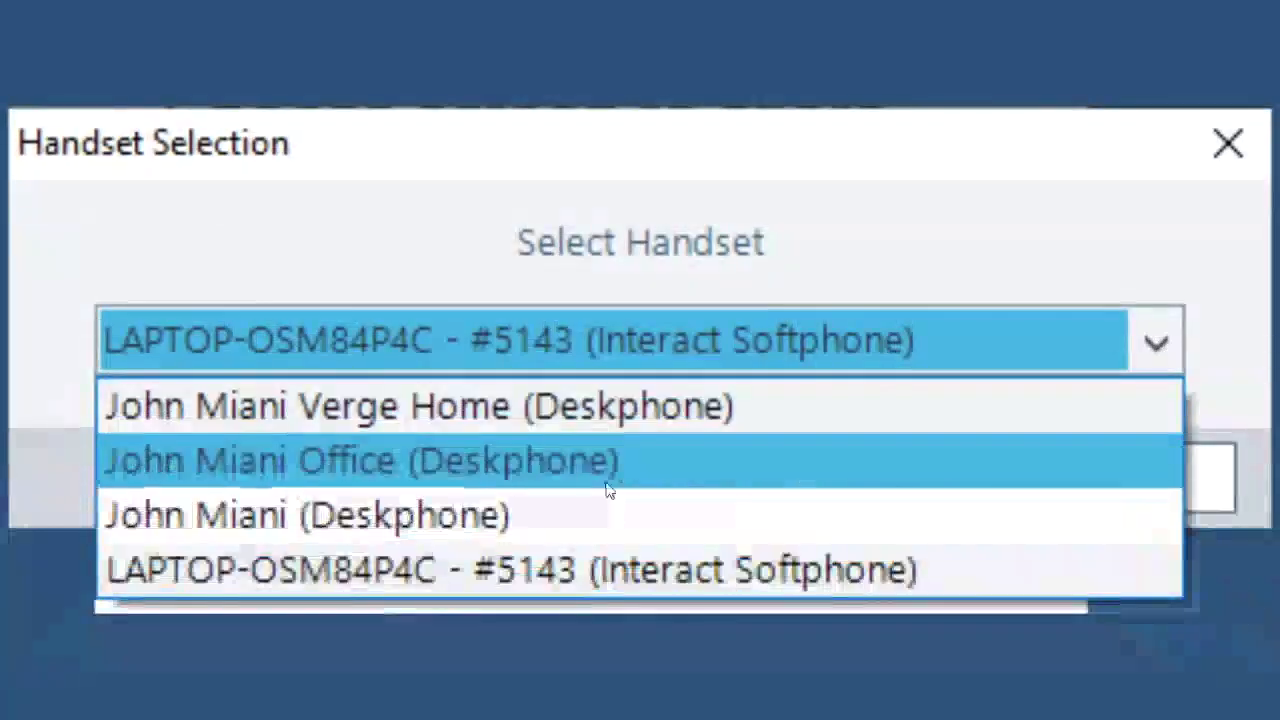
mouse_move(540, 516)
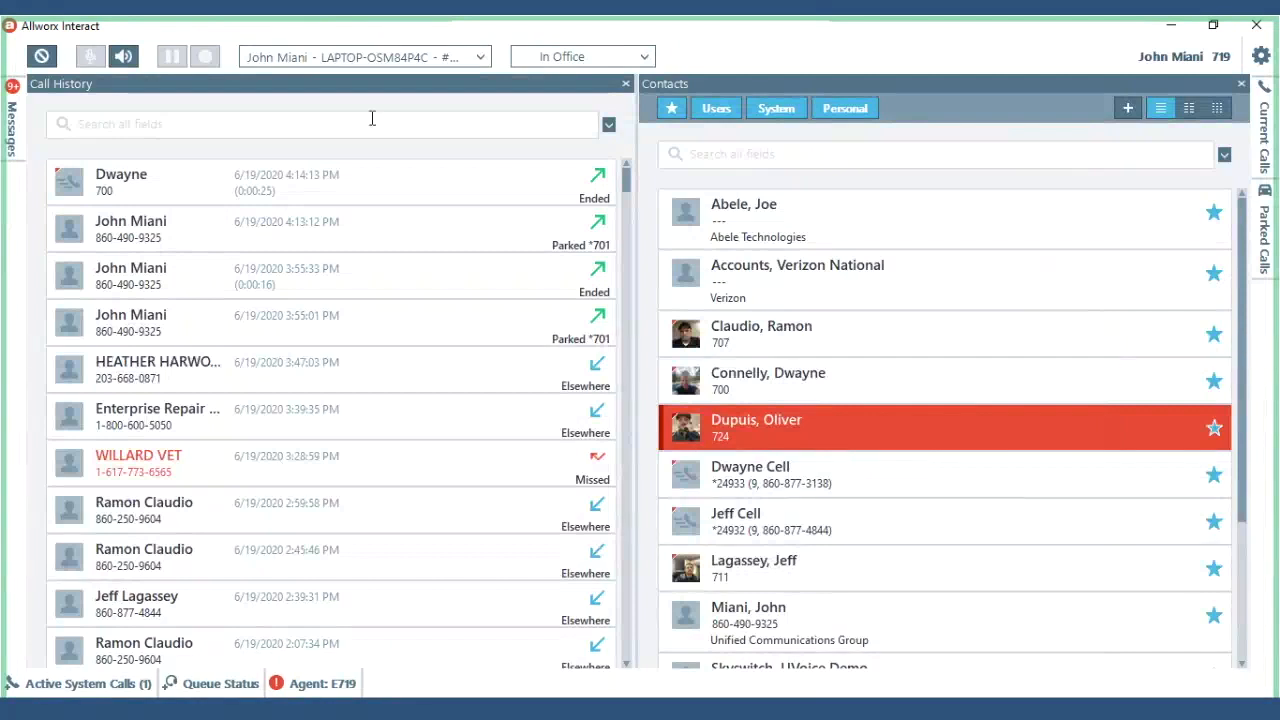
mouse_move(280, 40)
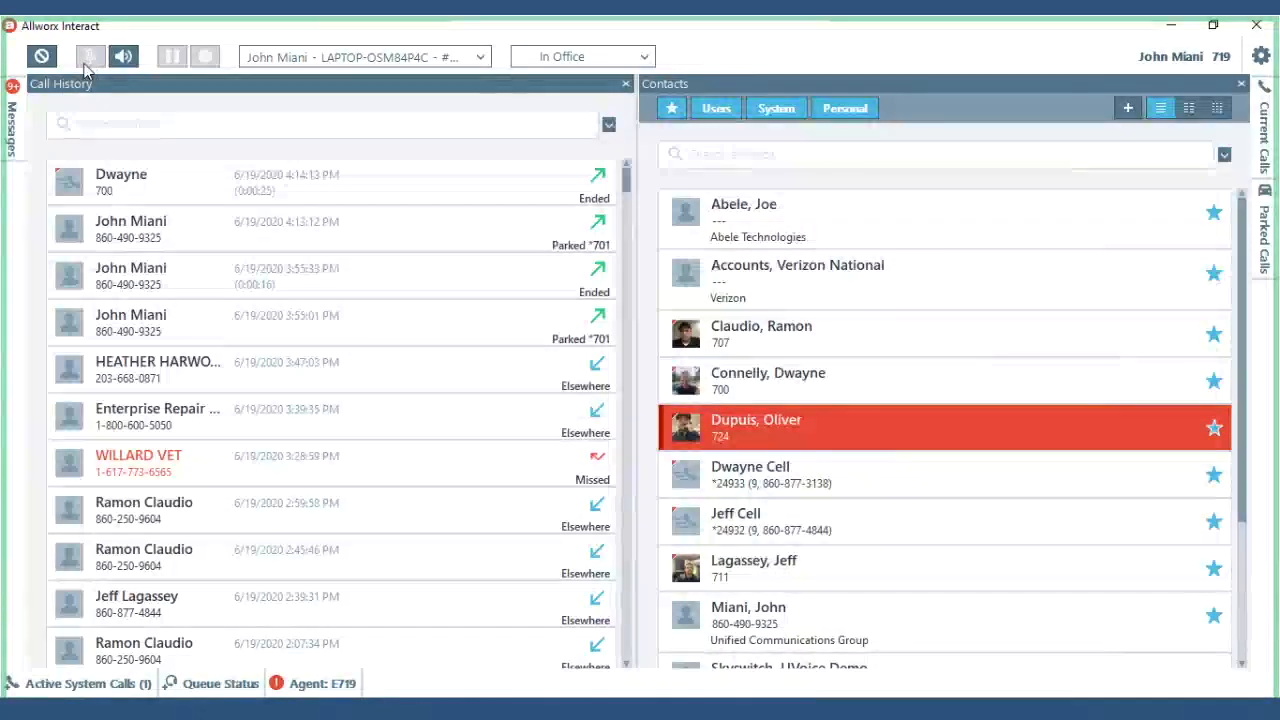
Step: Show the audio device selection and volume controls from the toolbar
left_click(124, 56)
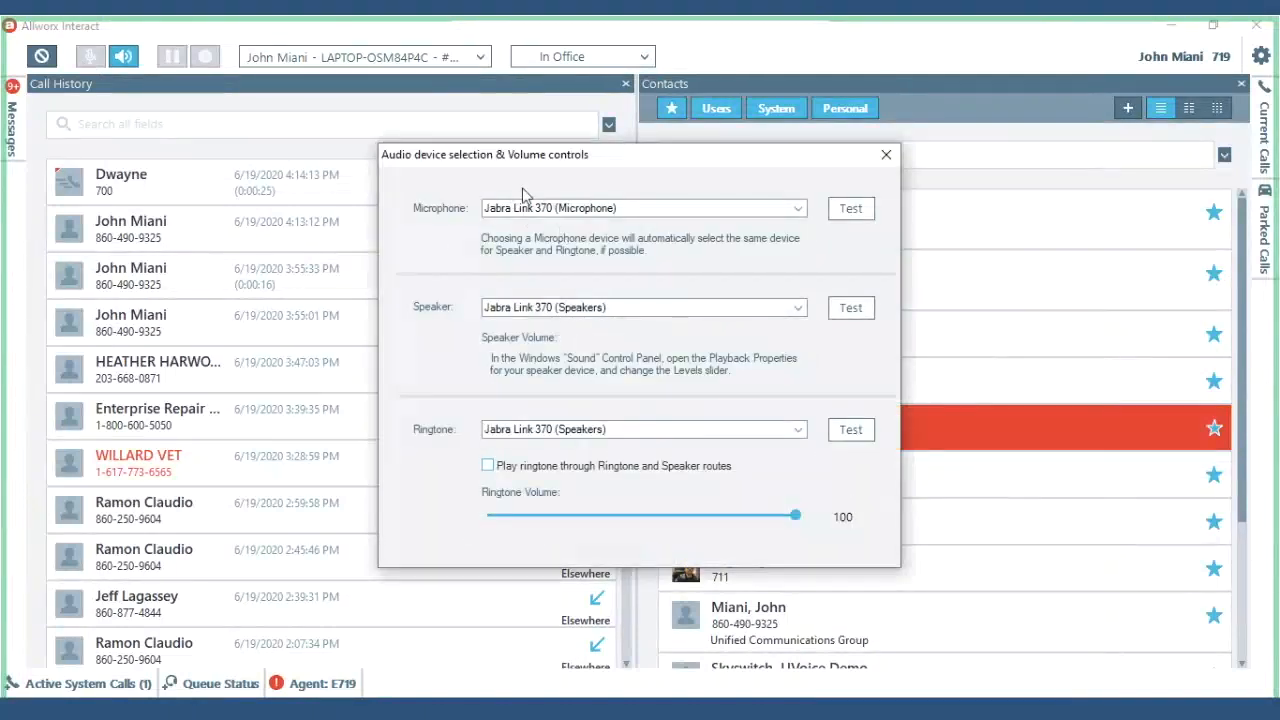
mouse_move(580, 210)
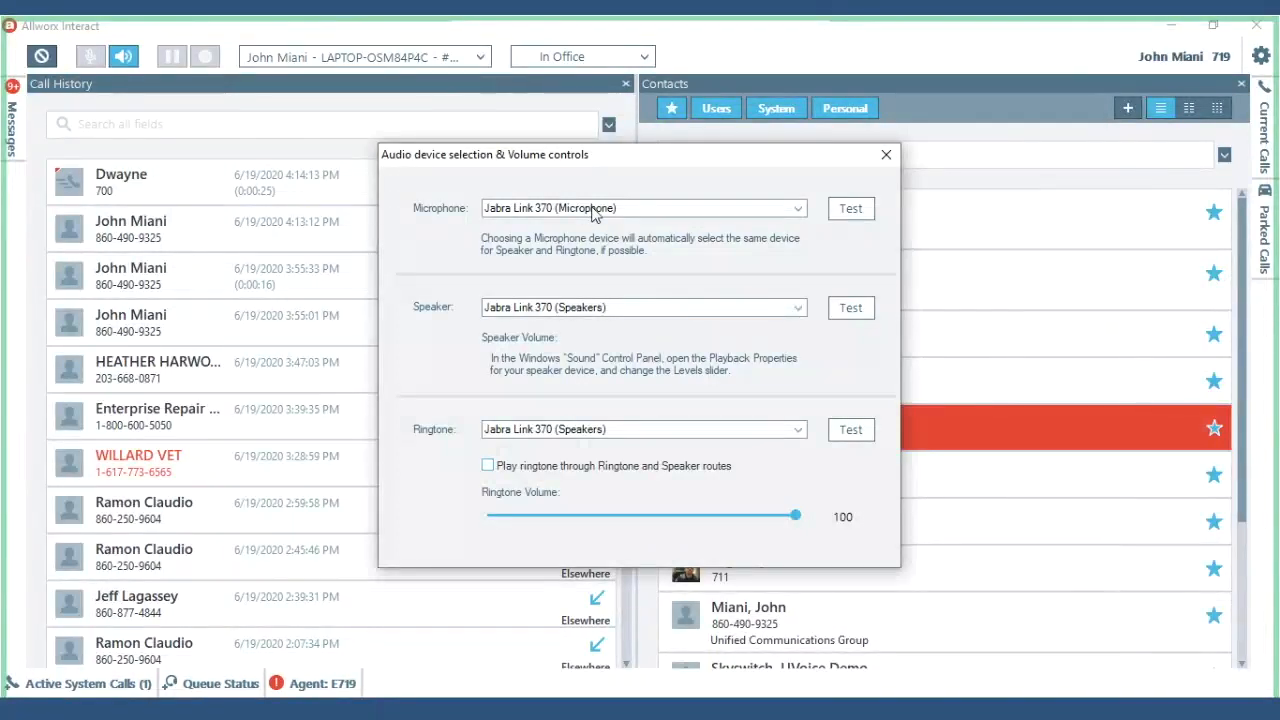
mouse_move(660, 218)
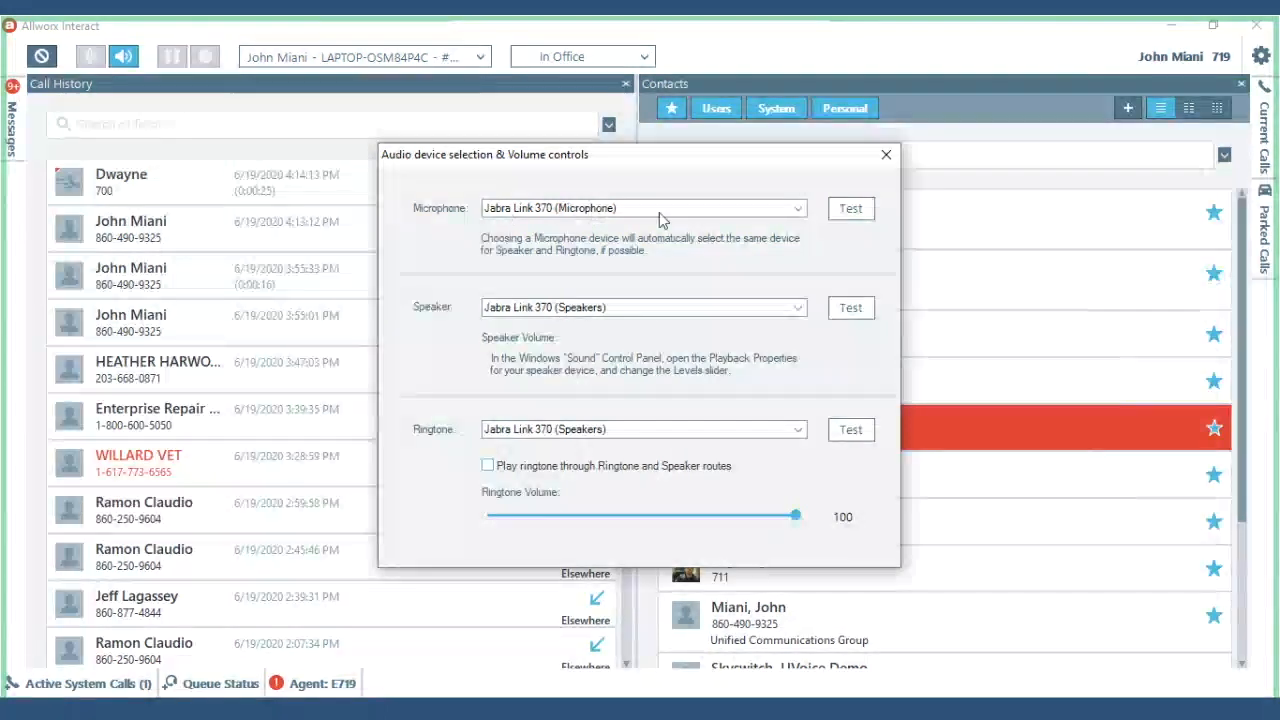
mouse_move(762, 212)
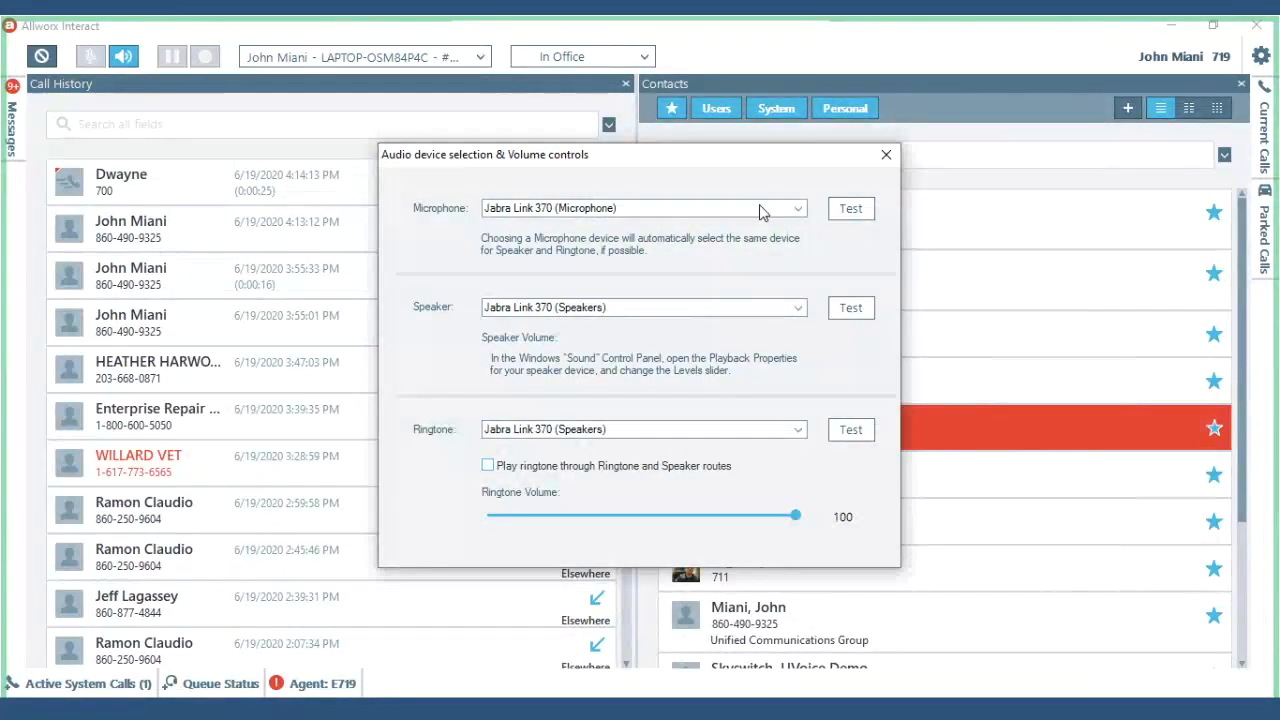
Step: Keep Jabra Link 370 selected as the microphone and dismiss the audio settings
left_click(796, 208)
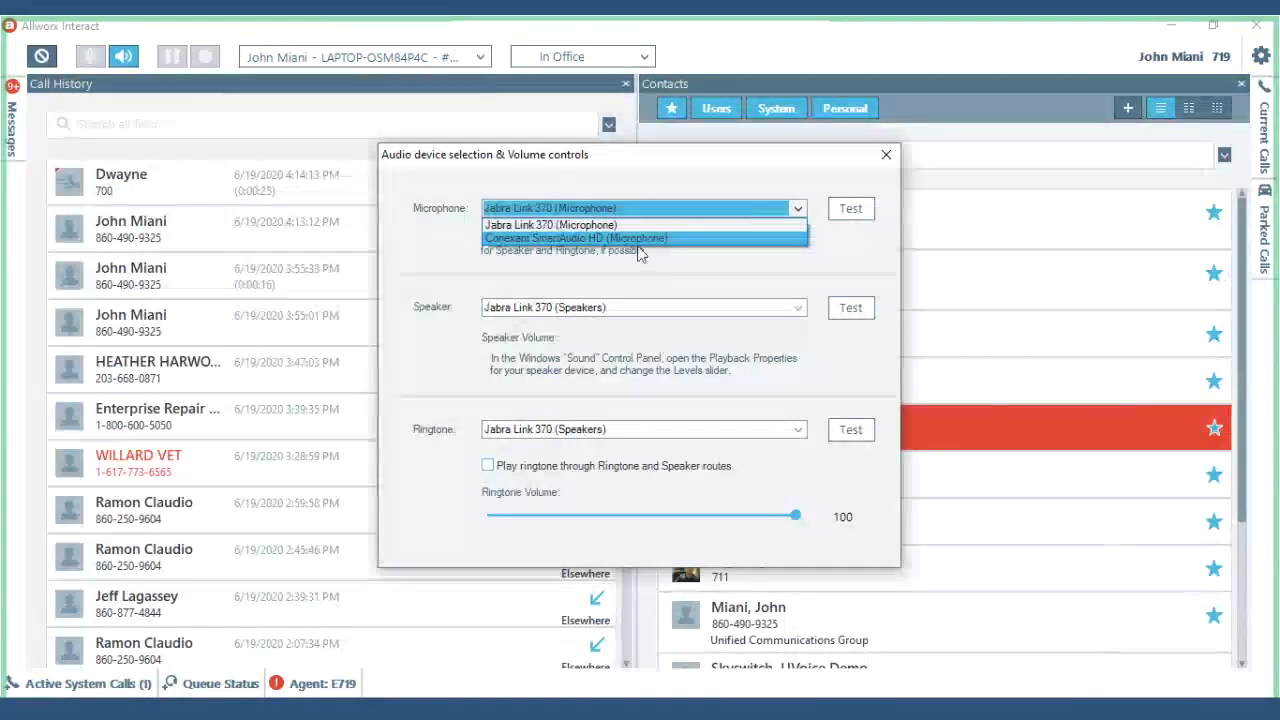
left_click(548, 224)
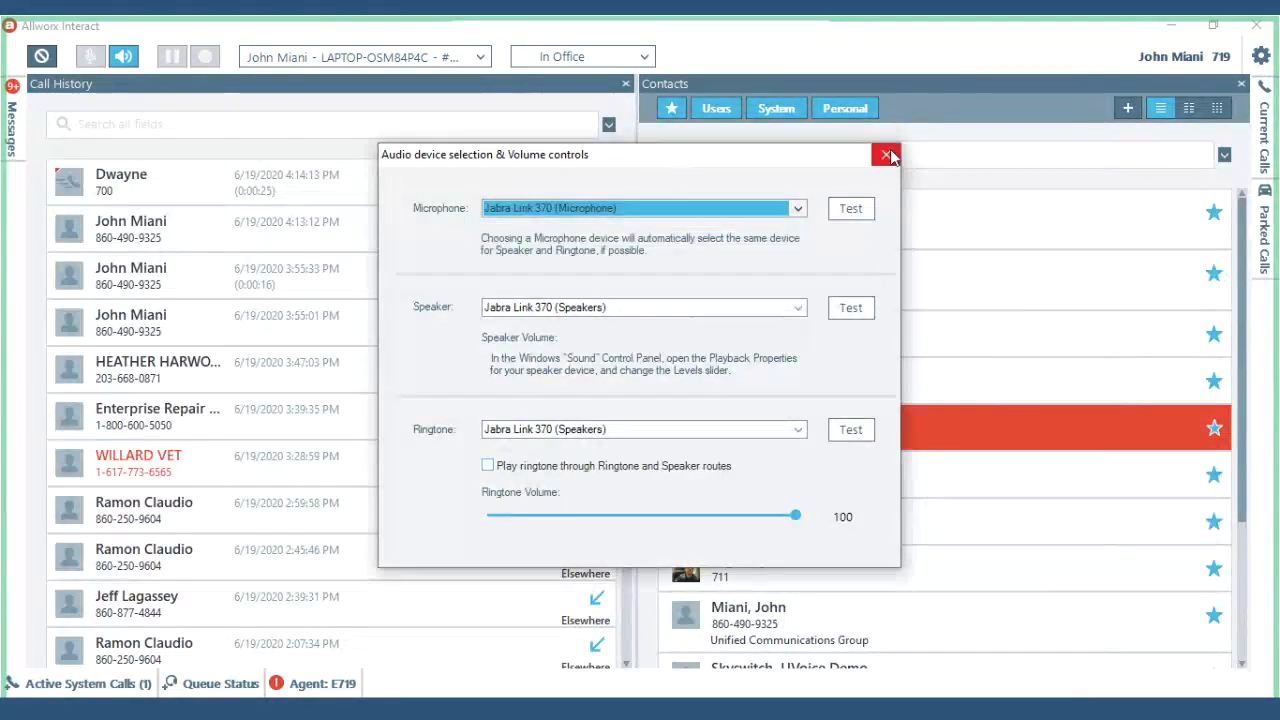
left_click(886, 156)
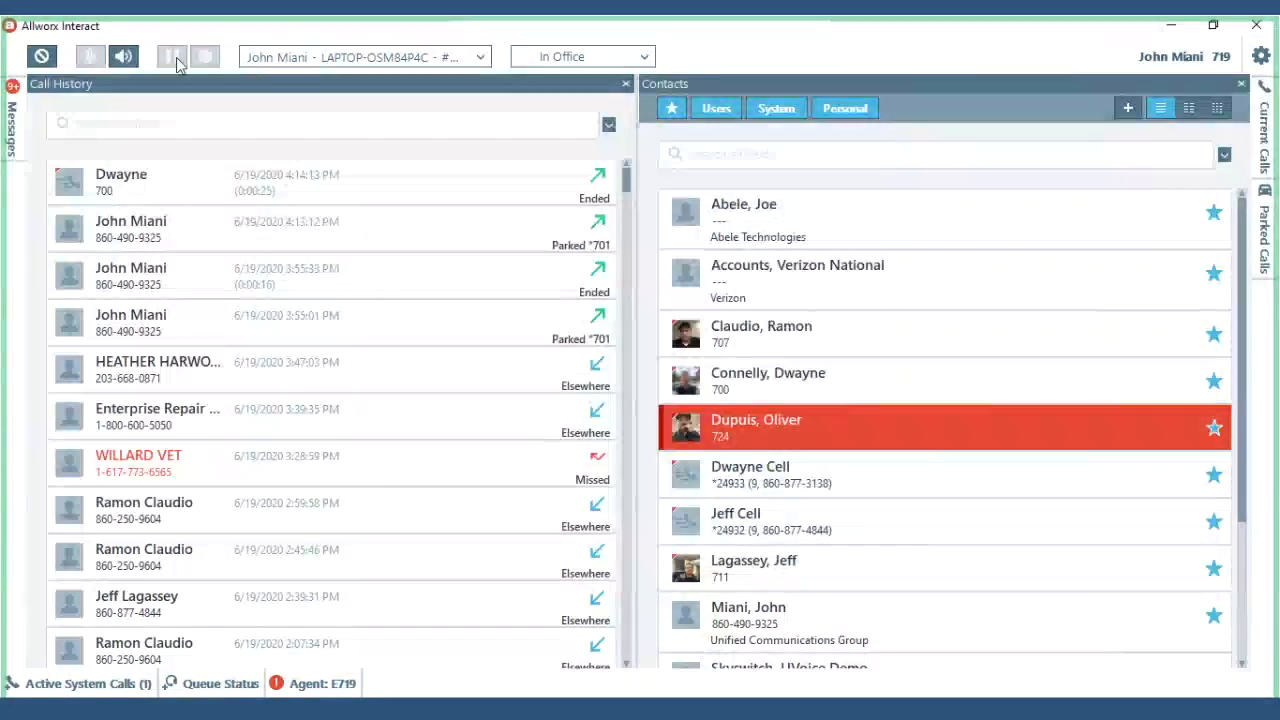
mouse_move(364, 56)
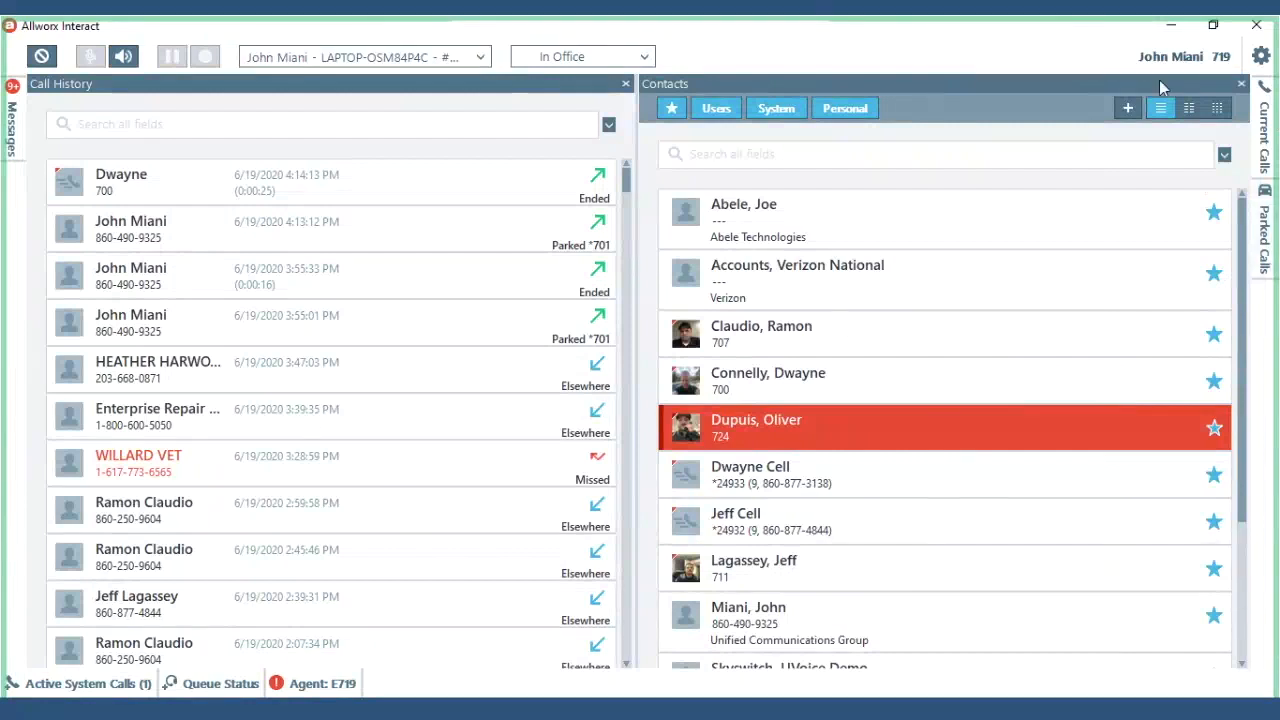
Step: Enable the Dialpad side tab from the panel options above the Contacts area
left_click(1260, 56)
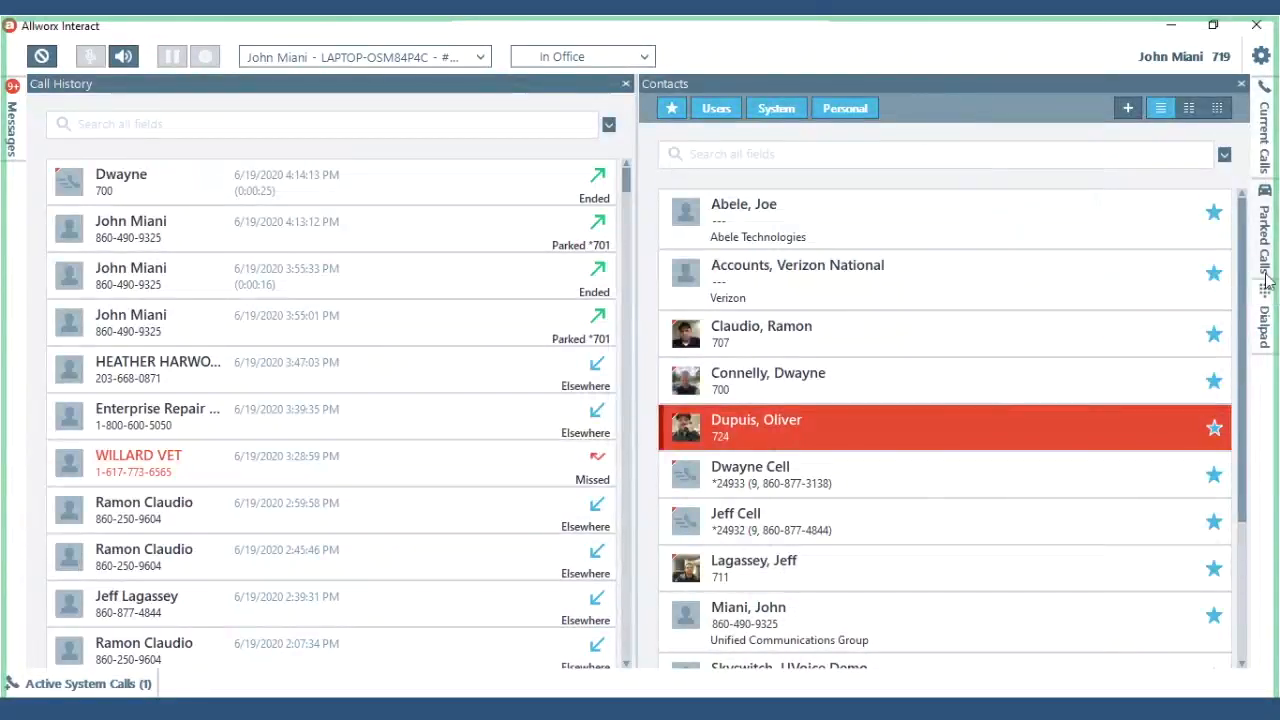
Step: Check and hide the Current Calls panel, then pin the Dialpad open beside the contacts
left_click(1264, 130)
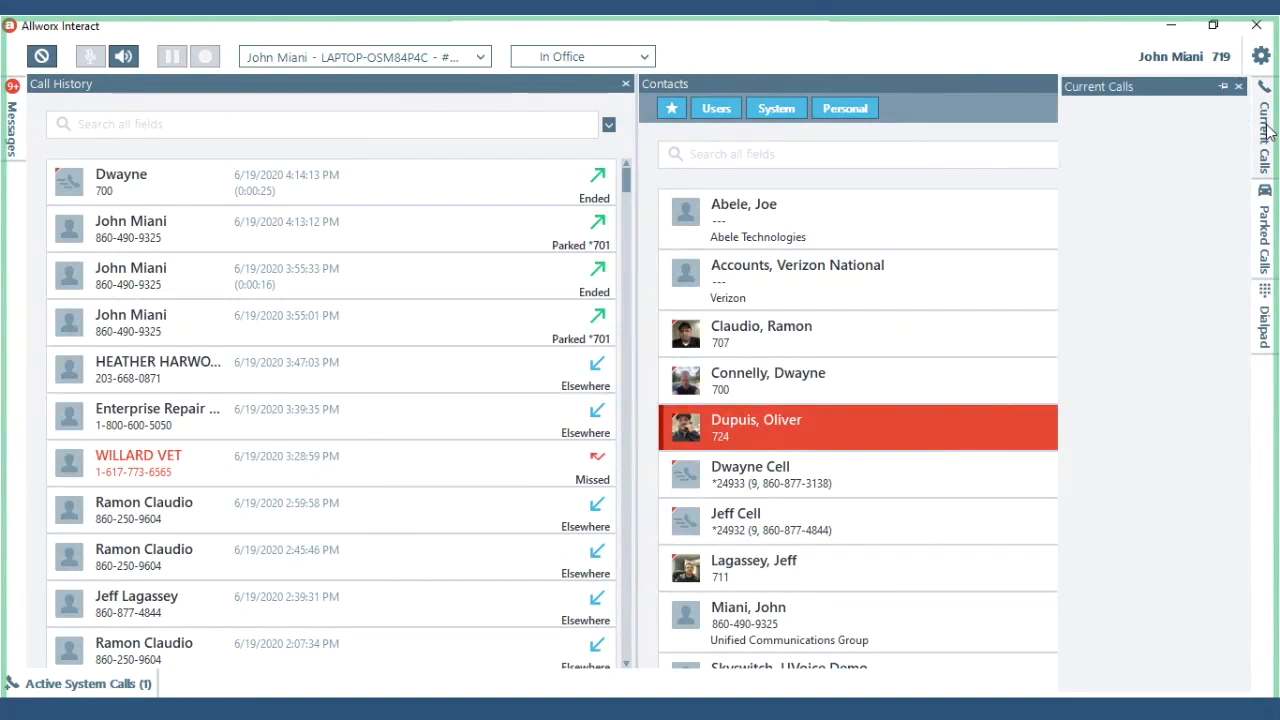
left_click(1264, 220)
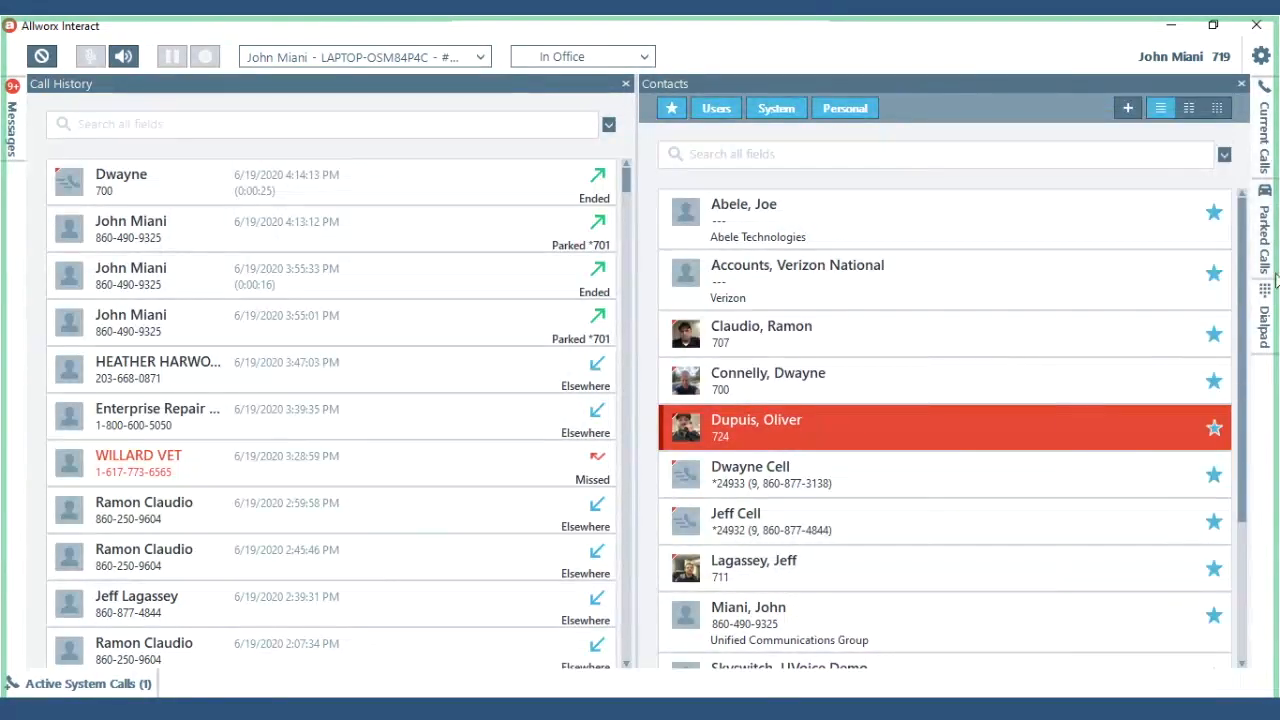
left_click(1262, 320)
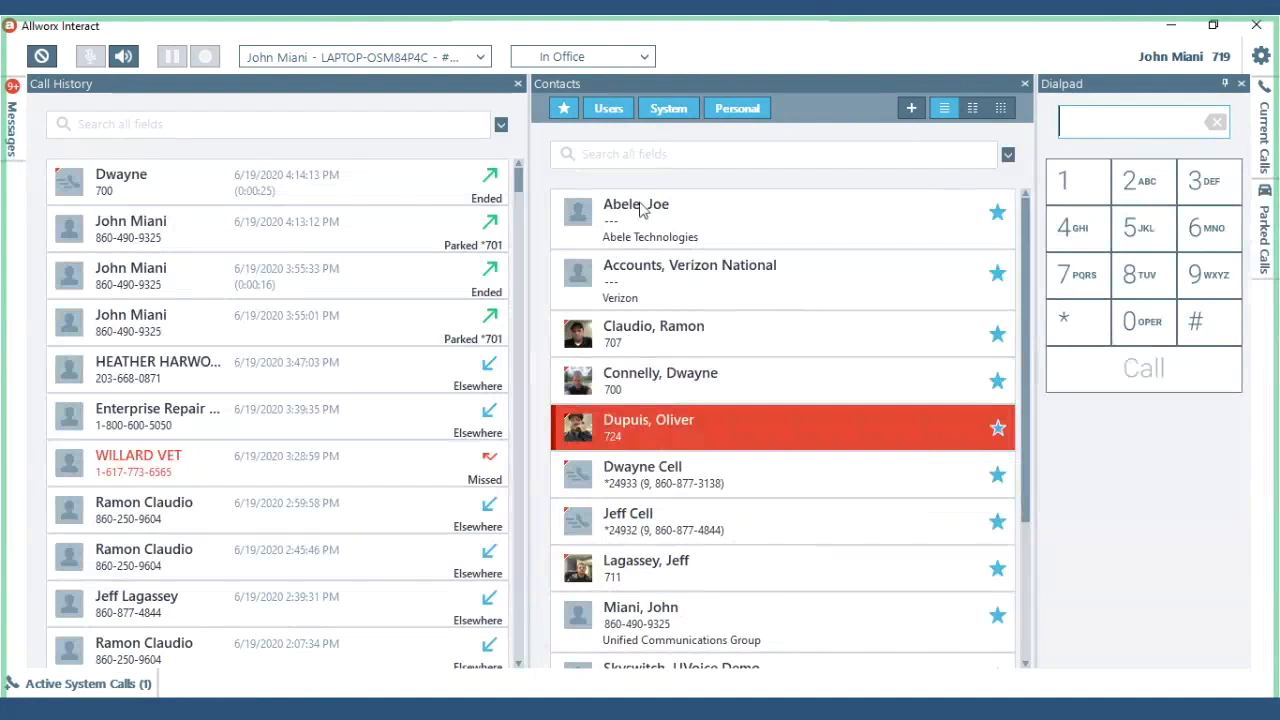
mouse_move(700, 544)
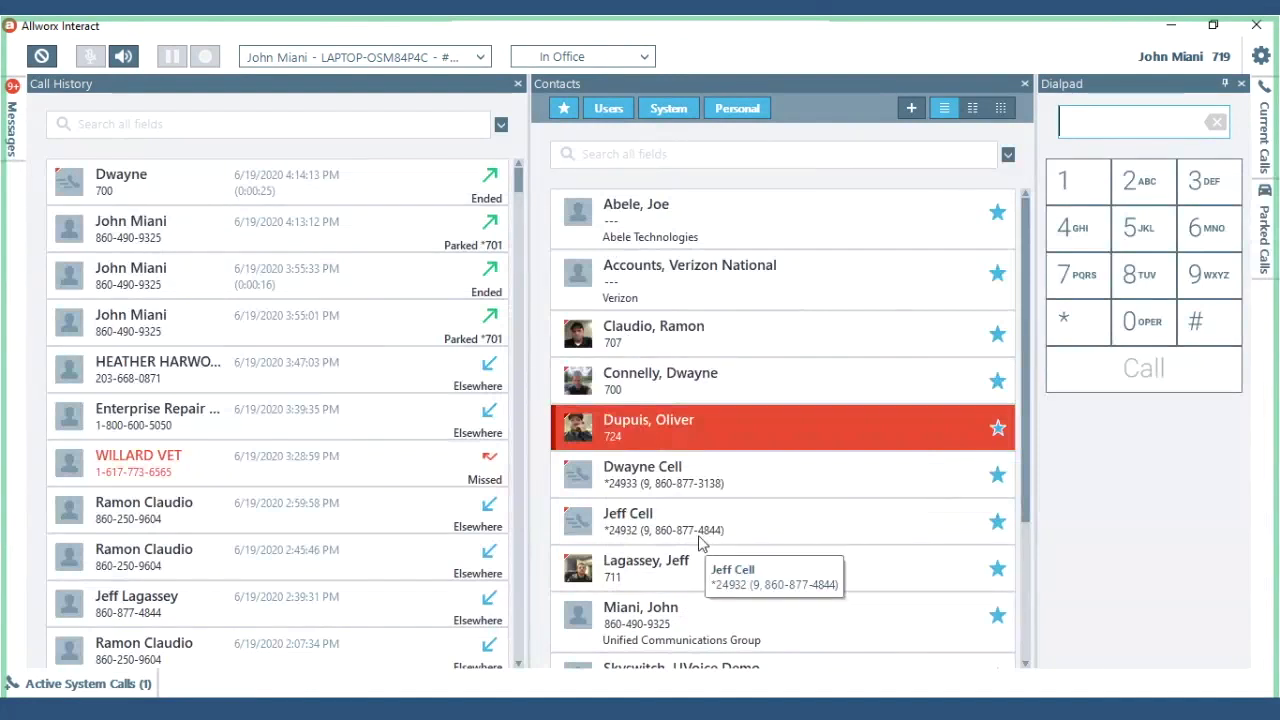
mouse_move(700, 568)
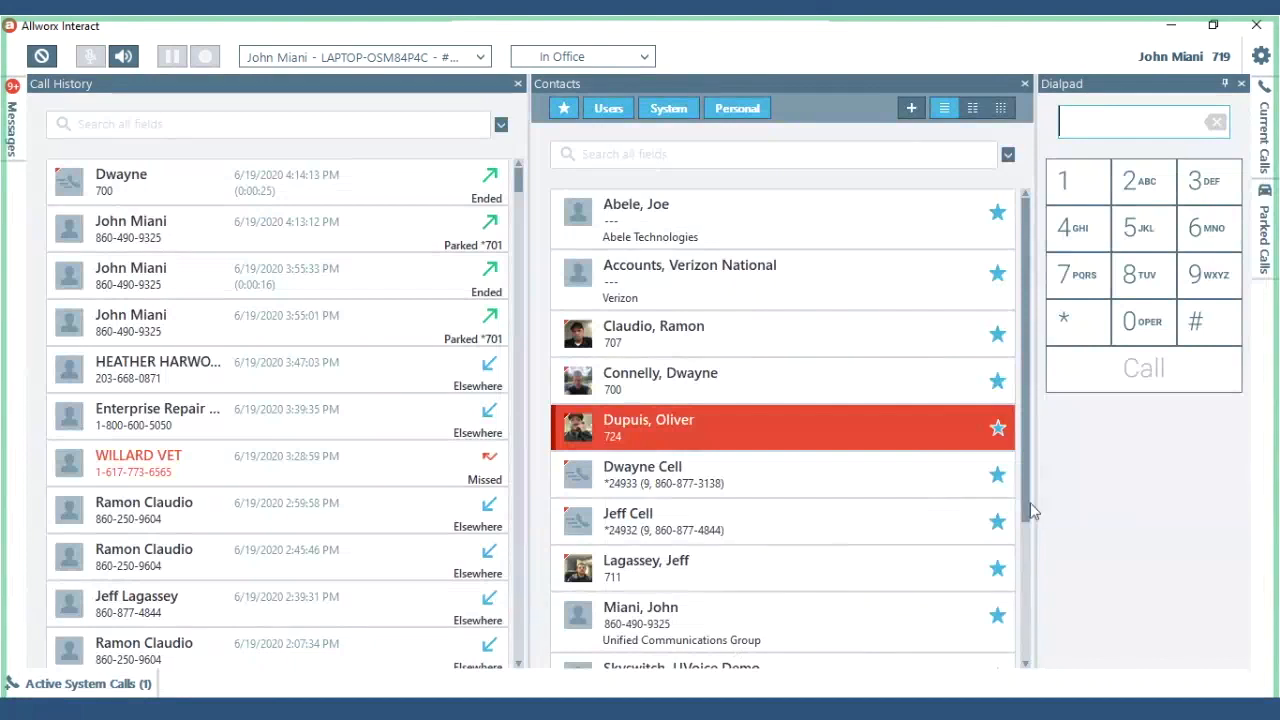
scroll("down", 3)
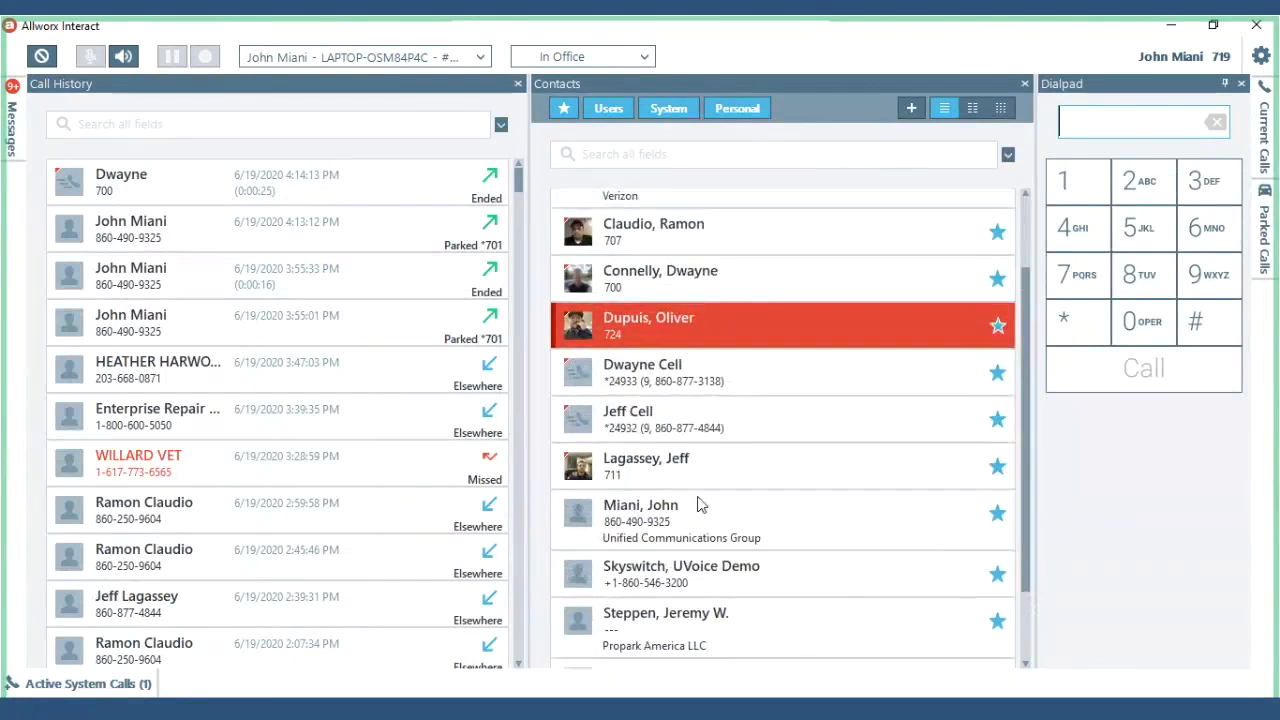
mouse_move(644, 524)
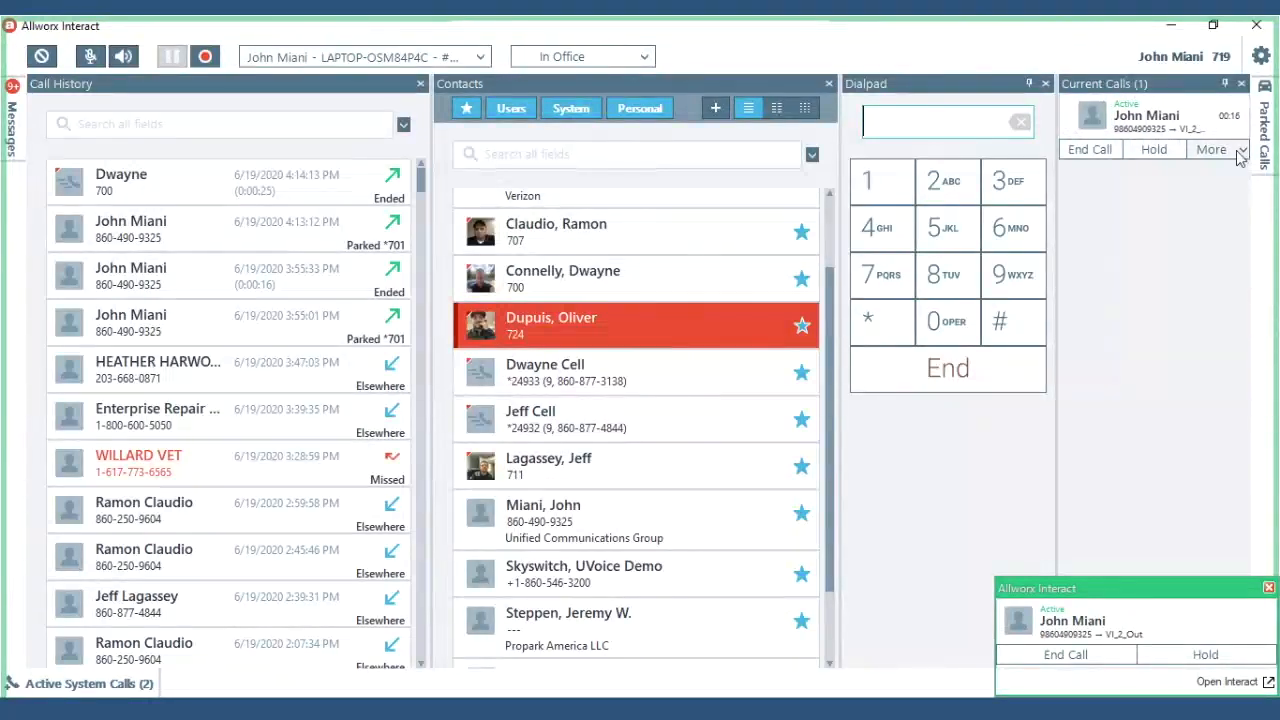
left_click(1212, 148)
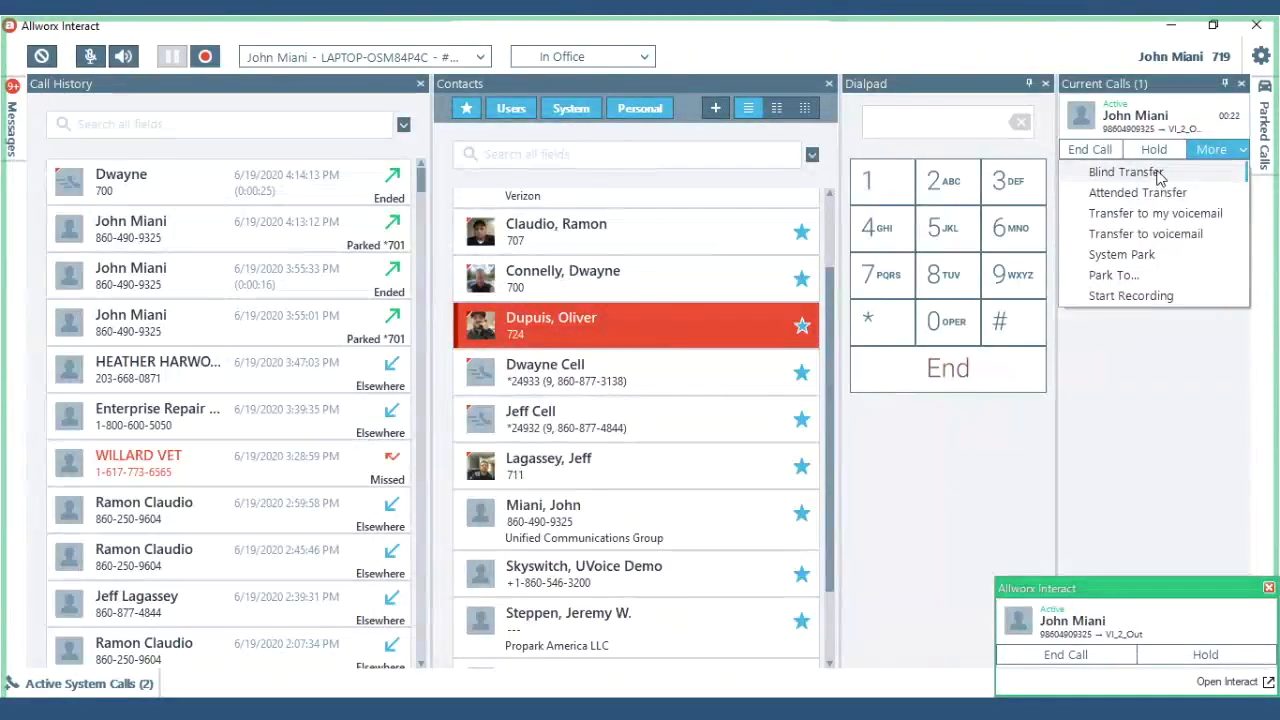
mouse_move(1150, 212)
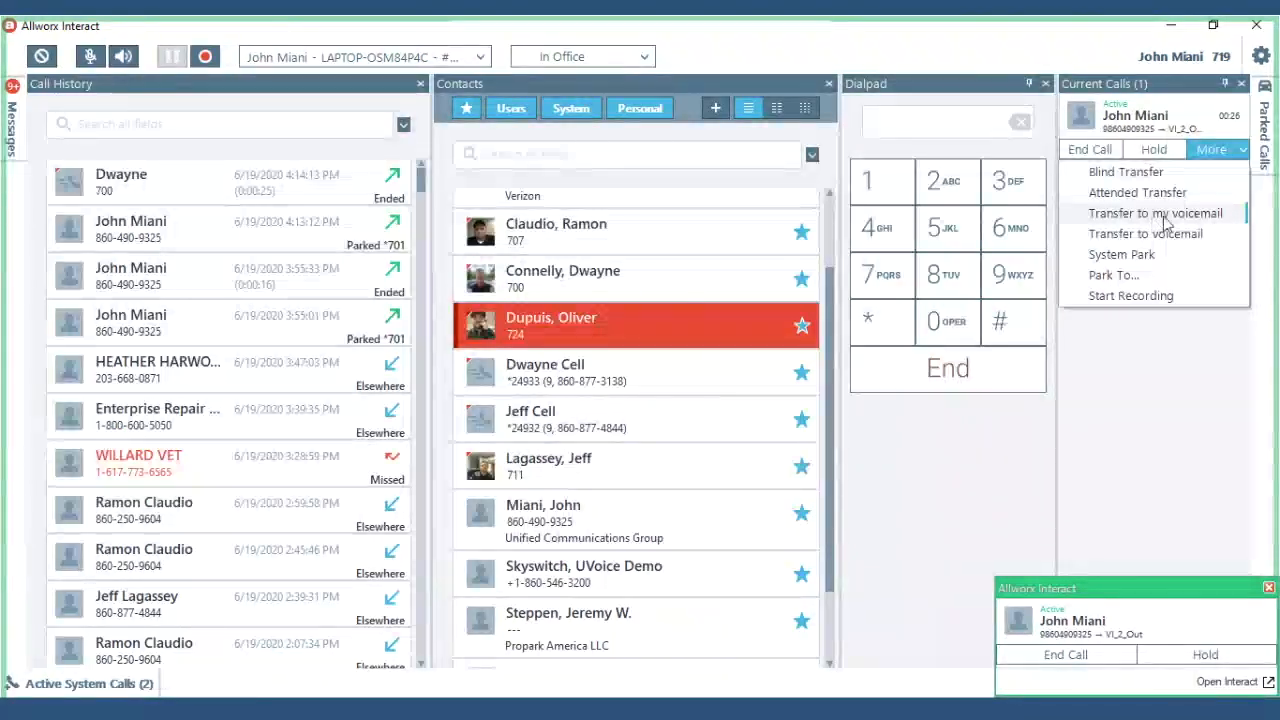
mouse_move(1144, 232)
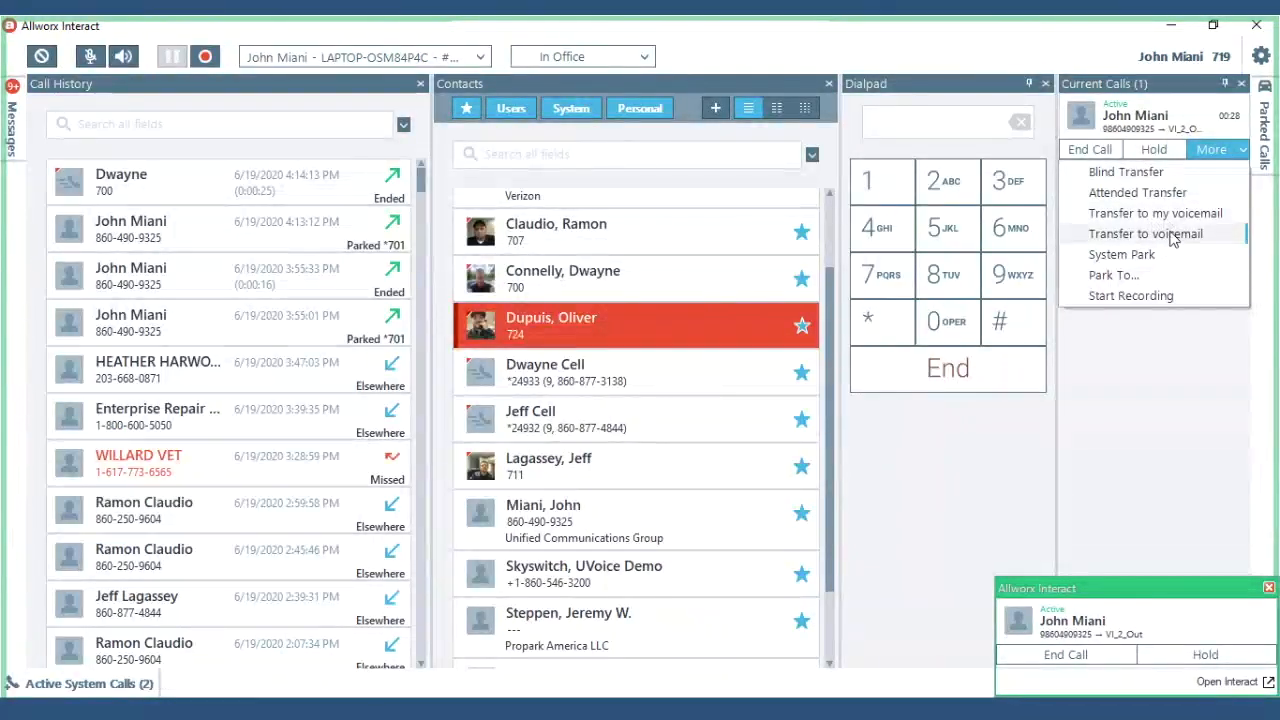
mouse_move(1144, 256)
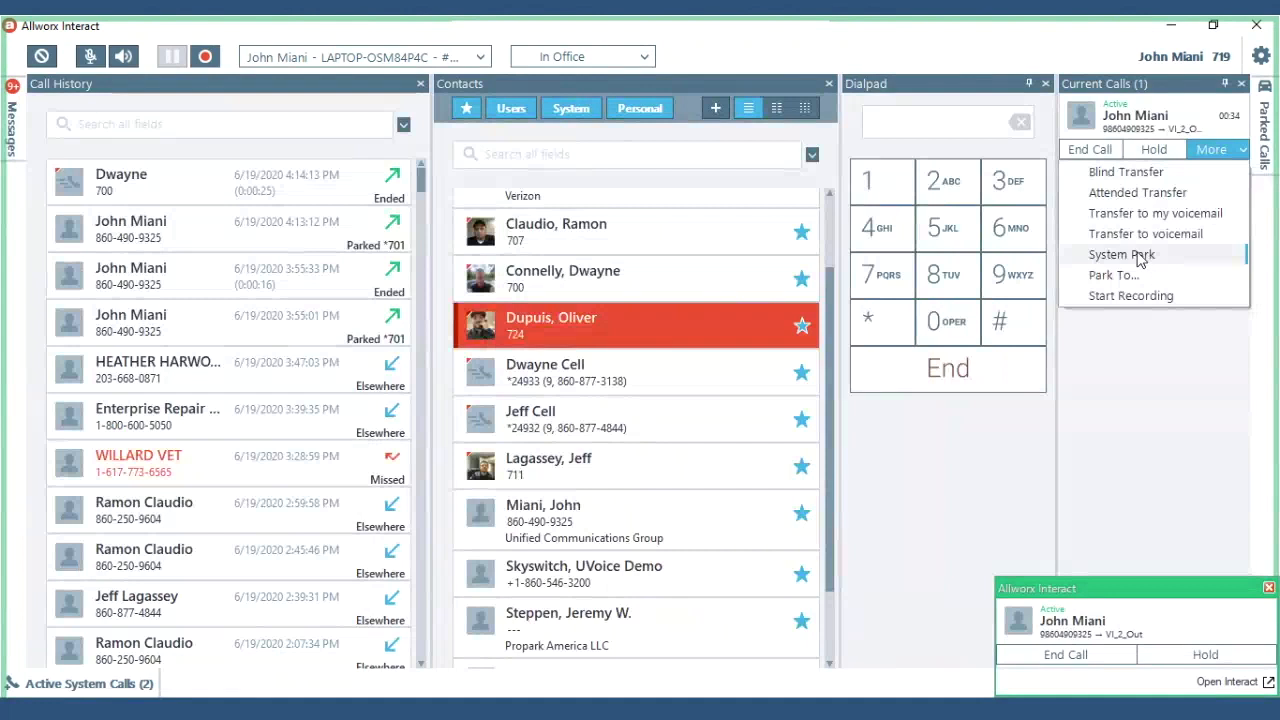
left_click(1120, 254)
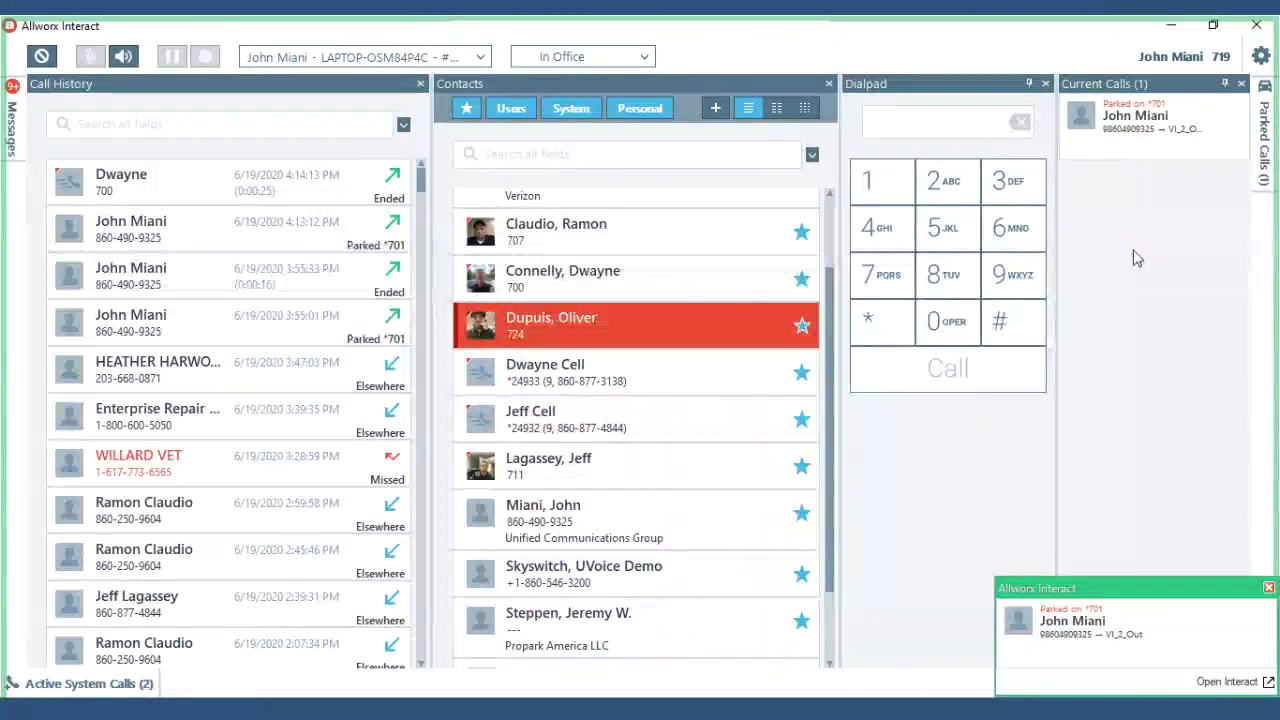
mouse_move(1272, 152)
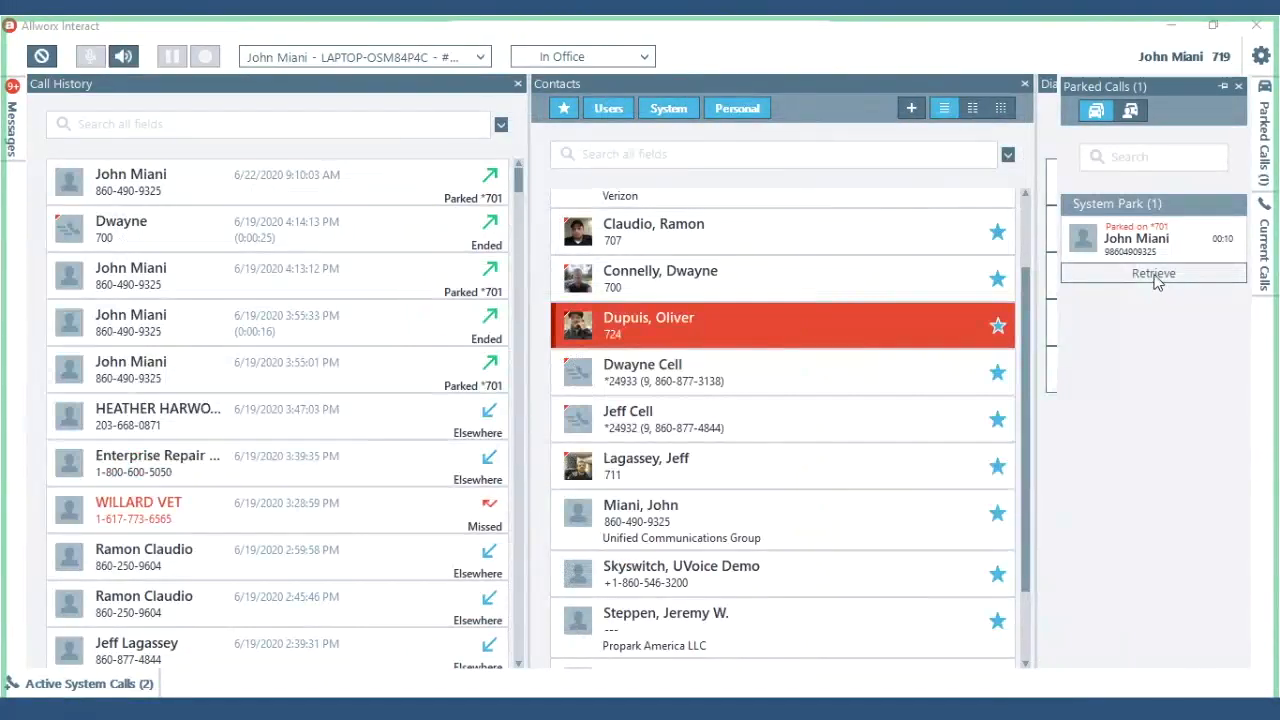
Step: Retrieve the call parked on *701 so it becomes active in Current Calls again
left_click(1152, 272)
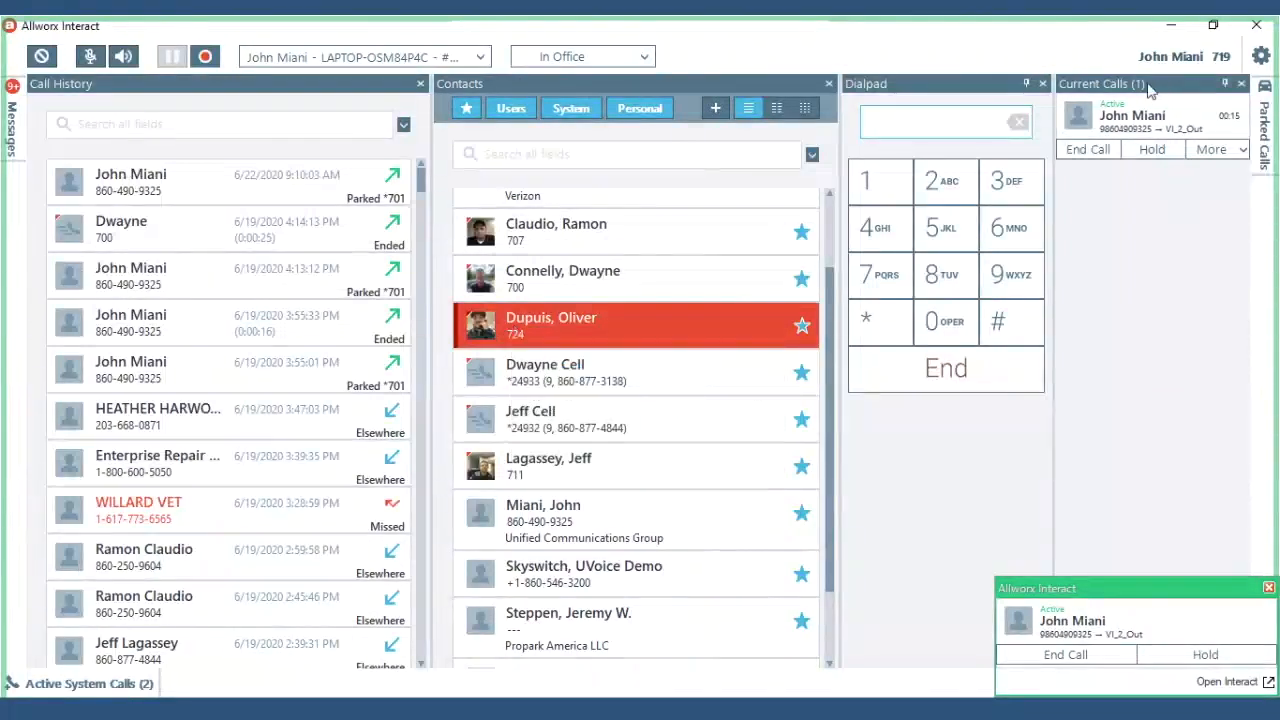
mouse_move(1060, 54)
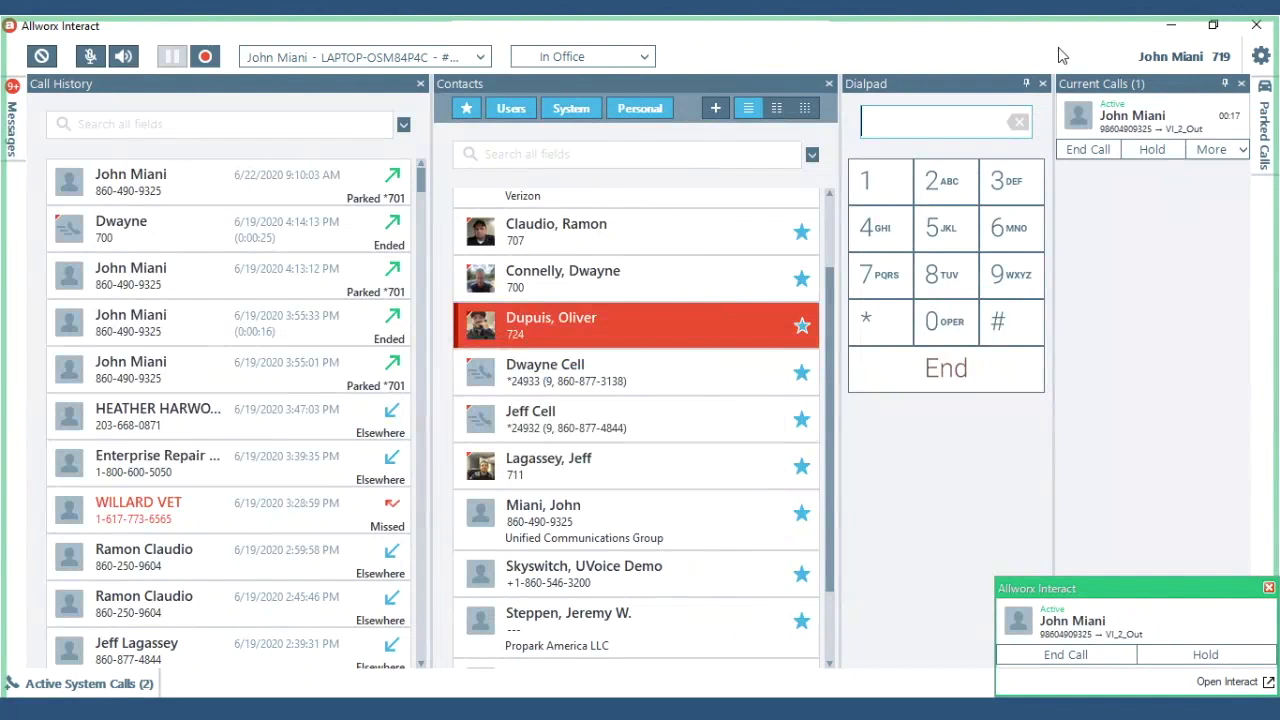